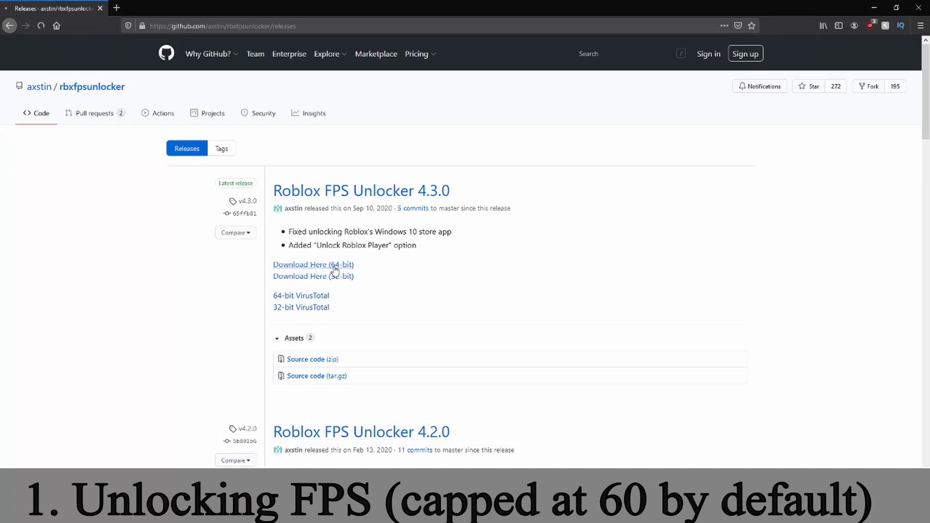
Download and save the 64-bit Roblox FPS Unlocker 4.3.0 zip from GitHub
{"action": "left_click", "coordinate": [312, 264]}
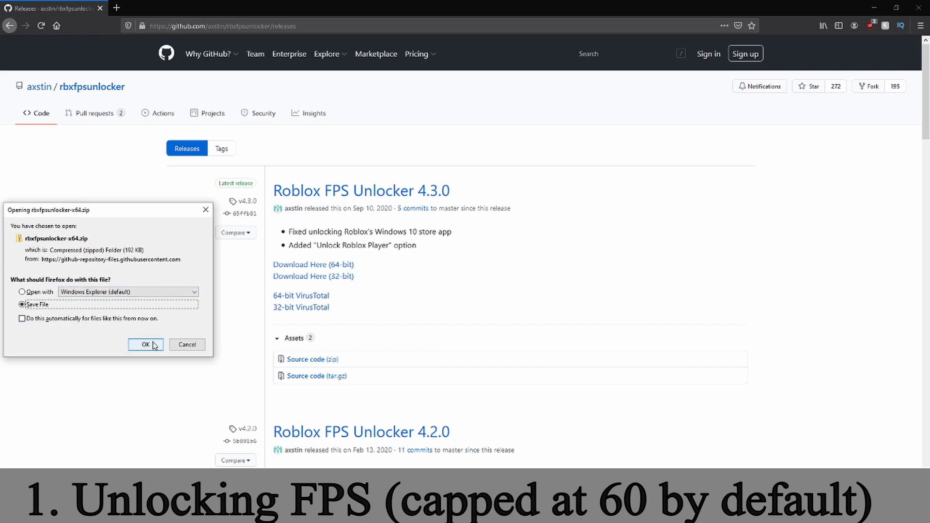
{"action": "left_click", "coordinate": [145, 344]}
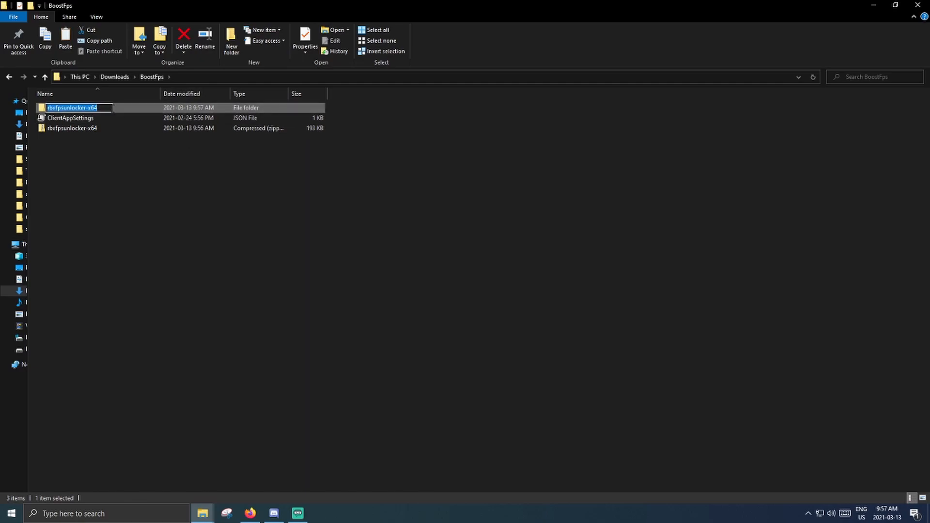
Open the rbxfpsunlocker-x64 folder and run rbxfpsunlocker.exe
{"action": "double_click", "coordinate": [71, 108]}
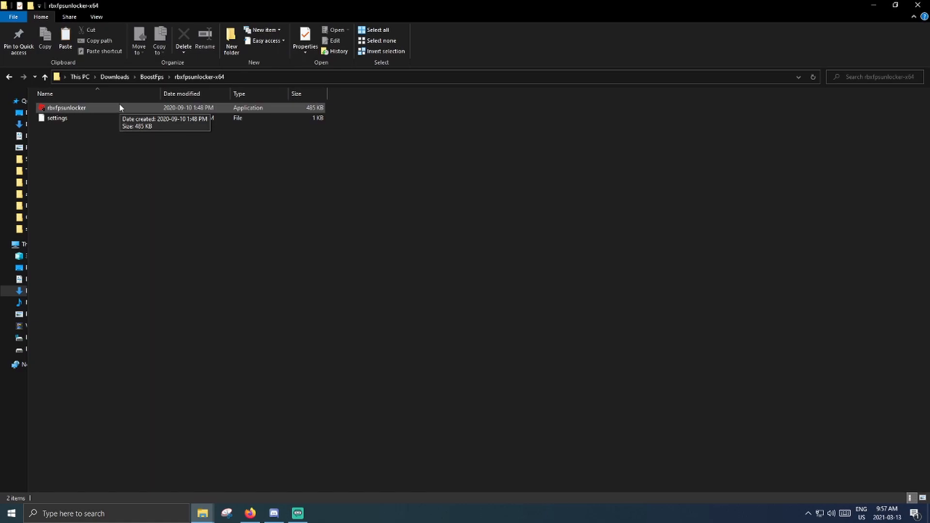
{"action": "left_click", "coordinate": [66, 108]}
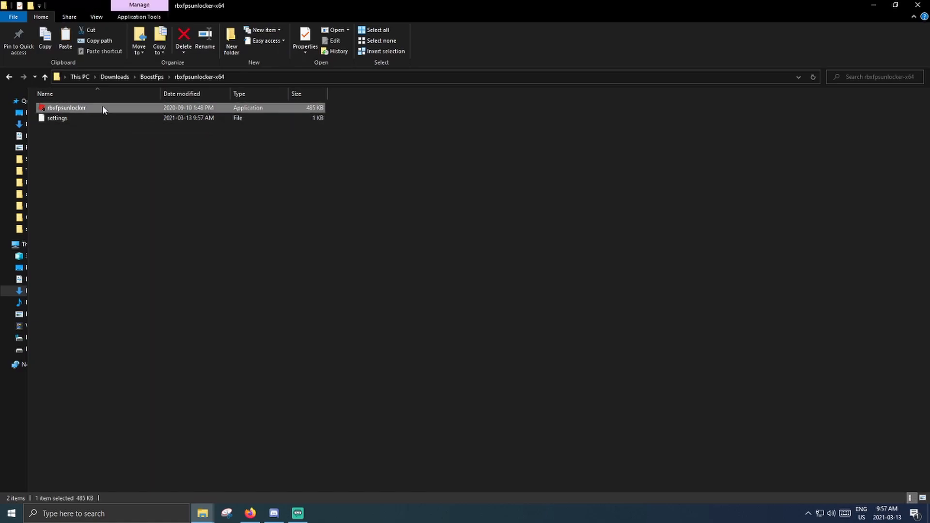
{"action": "double_click", "coordinate": [67, 107]}
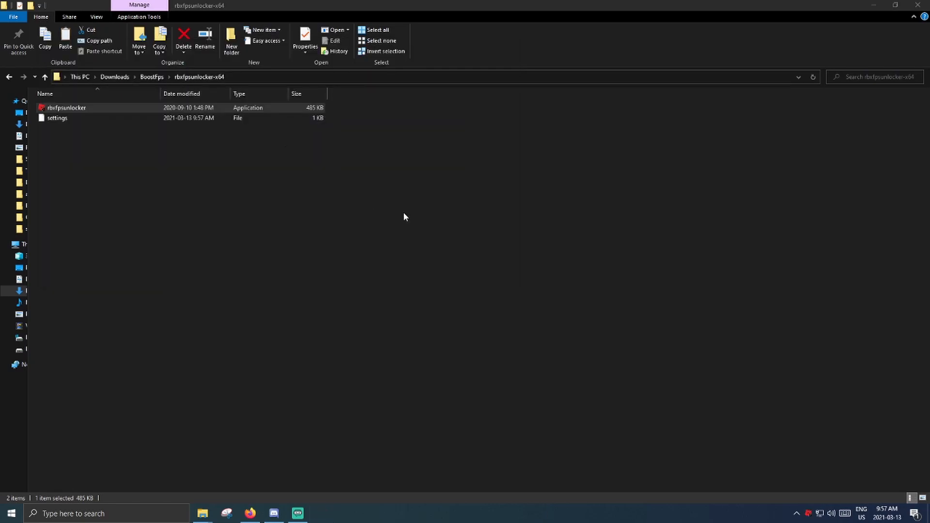
{"action": "mouse_move", "coordinate": [809, 513]}
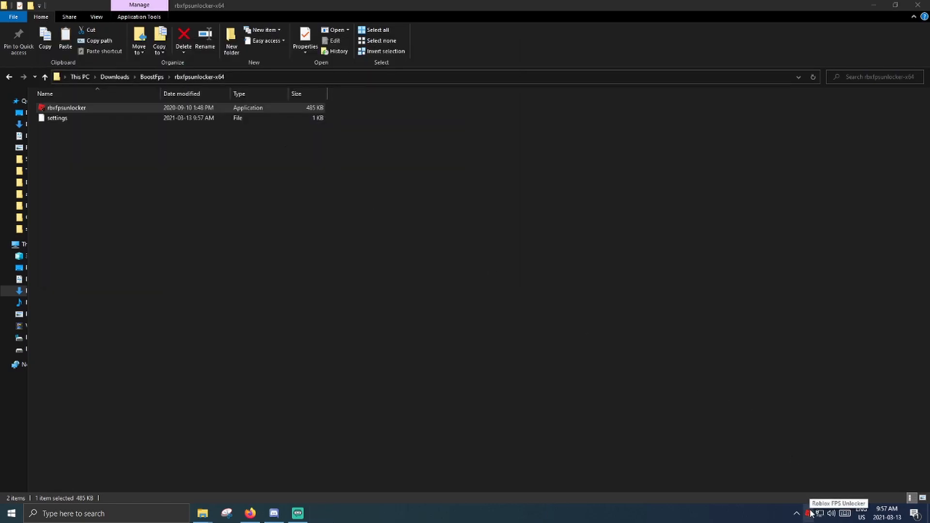
{"action": "mouse_move", "coordinate": [417, 261]}
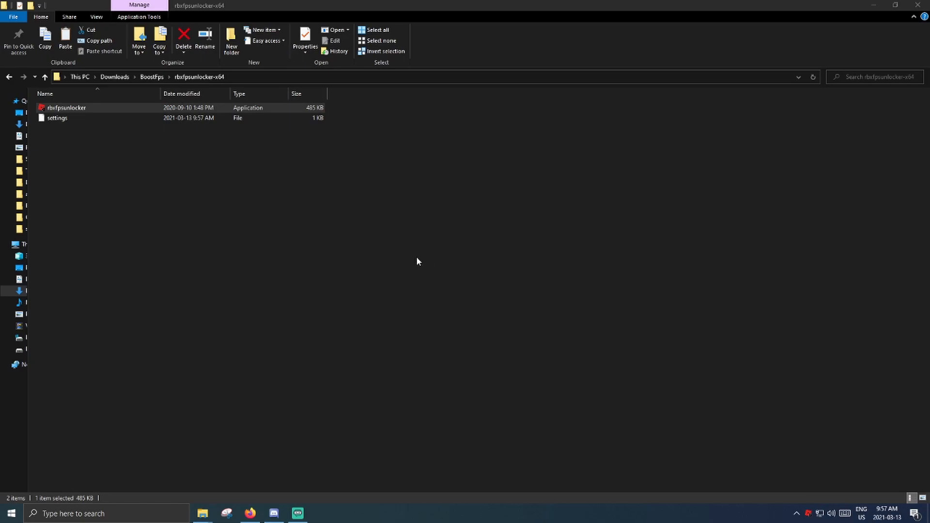
{"action": "mouse_move", "coordinate": [399, 256]}
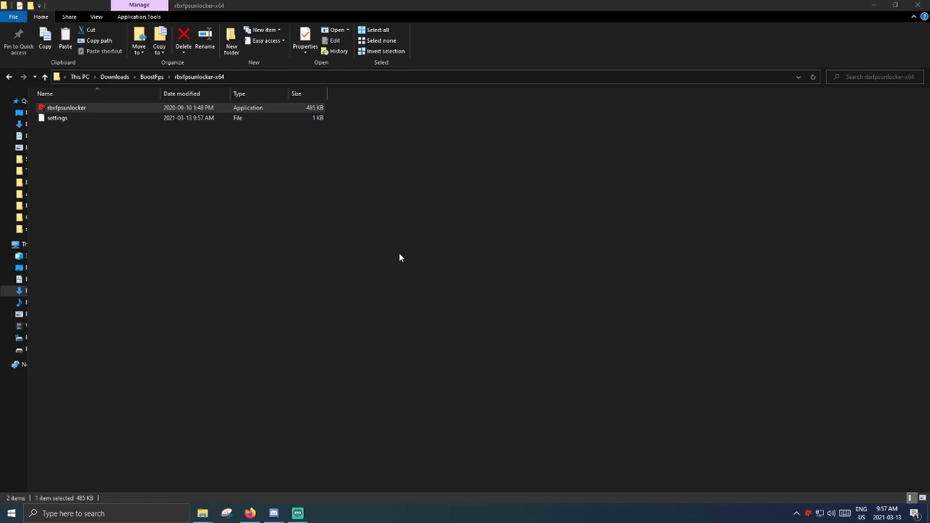
{"action": "mouse_move", "coordinate": [380, 260]}
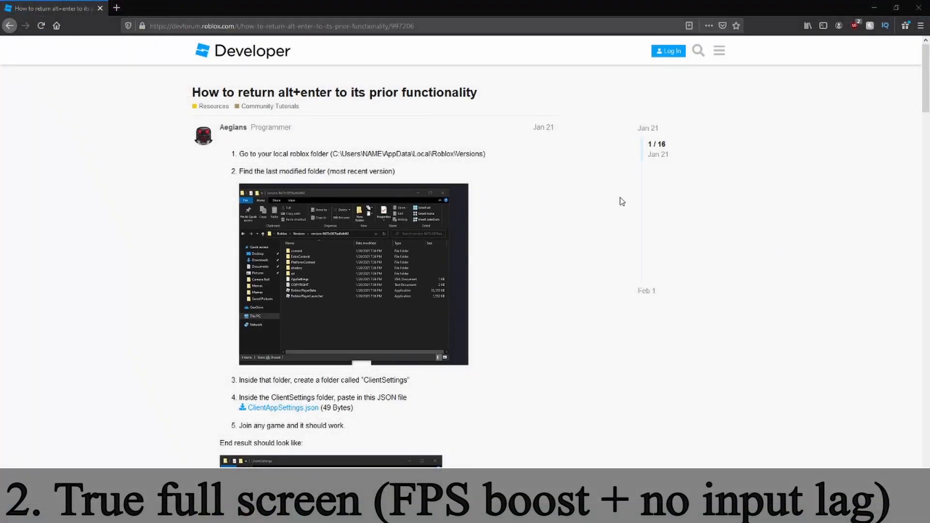
{"action": "mouse_move", "coordinate": [433, 101]}
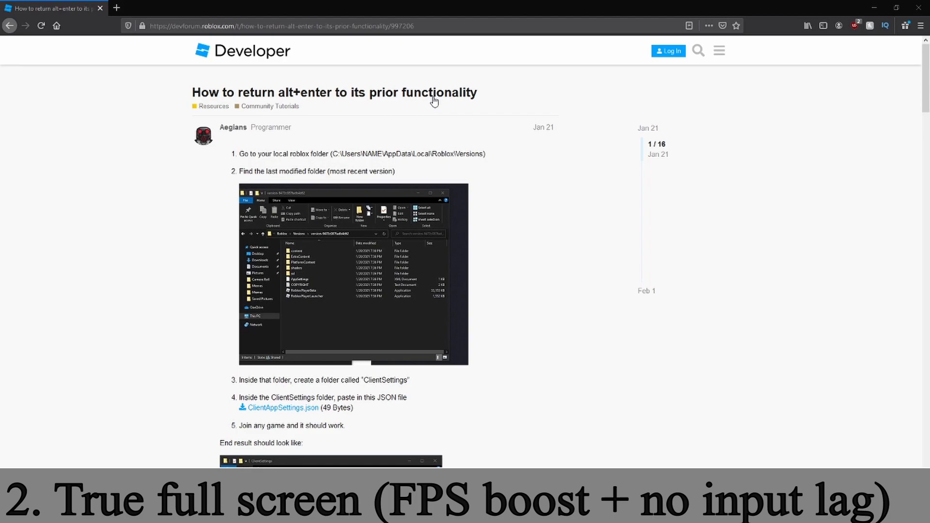
{"action": "mouse_move", "coordinate": [388, 103]}
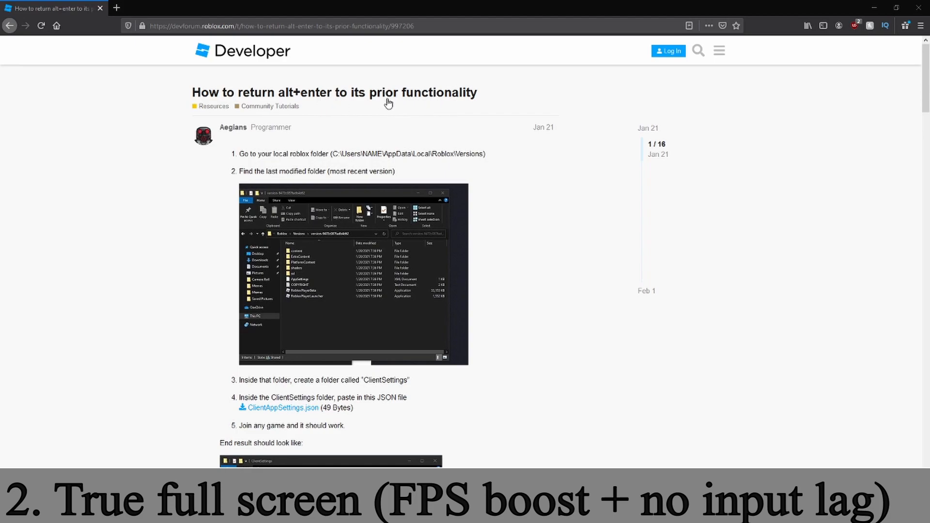
{"action": "mouse_move", "coordinate": [467, 90]}
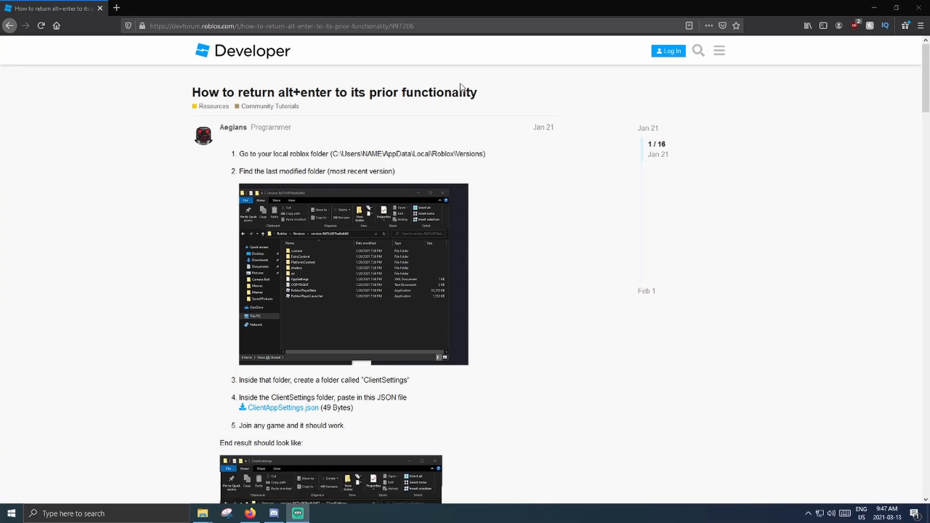
{"action": "mouse_move", "coordinate": [87, 189]}
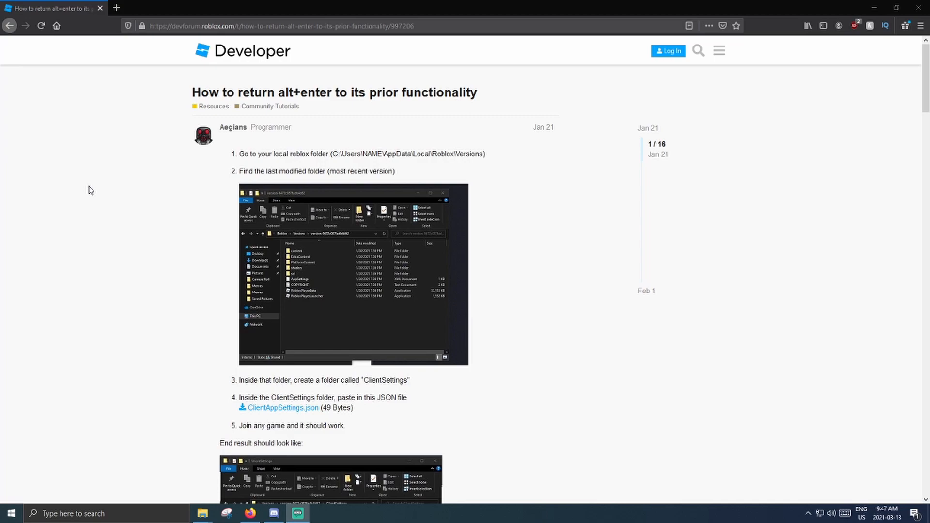
{"action": "mouse_move", "coordinate": [168, 182]}
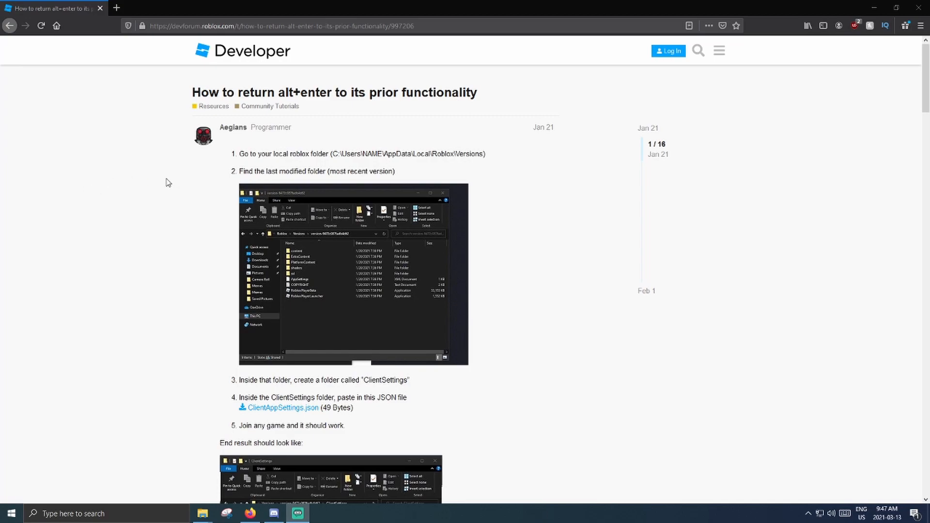
Download the ClientAppSettings.json file from the forum post
{"action": "scroll", "scroll_direction": "down", "scroll_amount": 3}
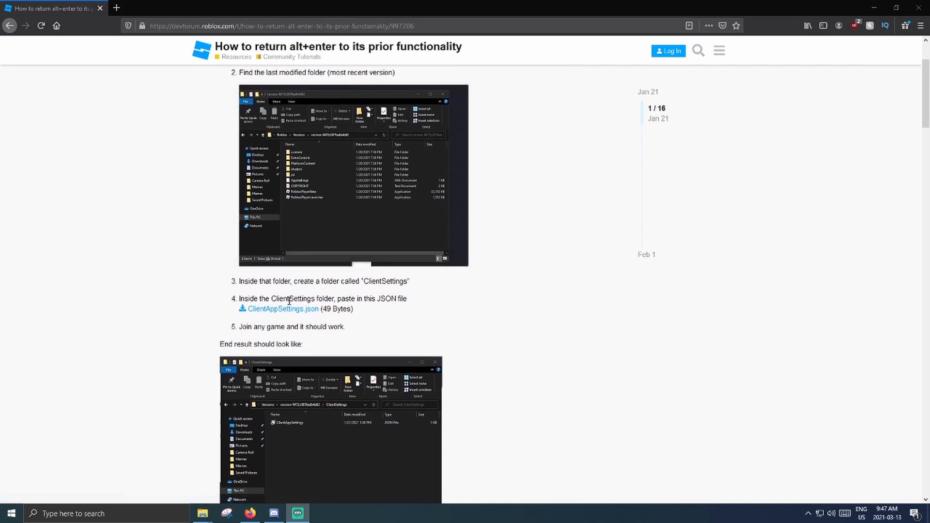
{"action": "left_click", "coordinate": [282, 309]}
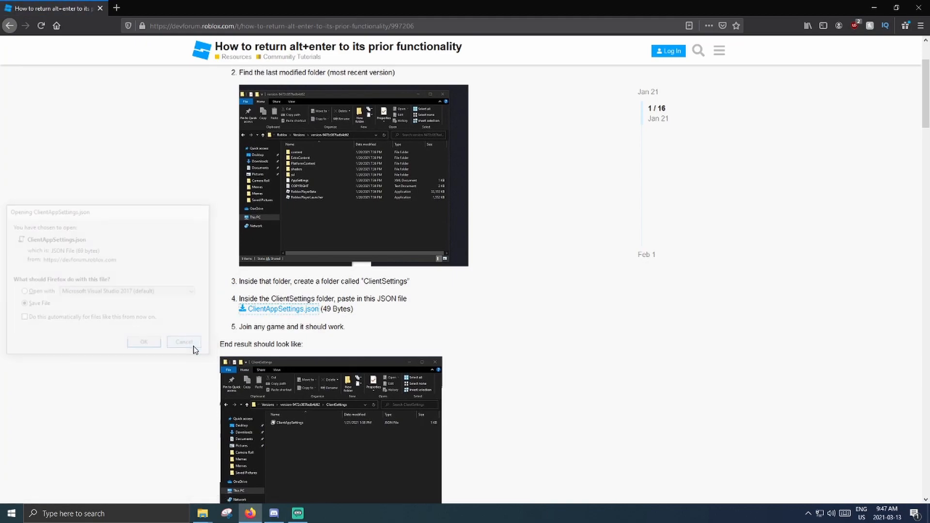
{"action": "left_click", "coordinate": [182, 341]}
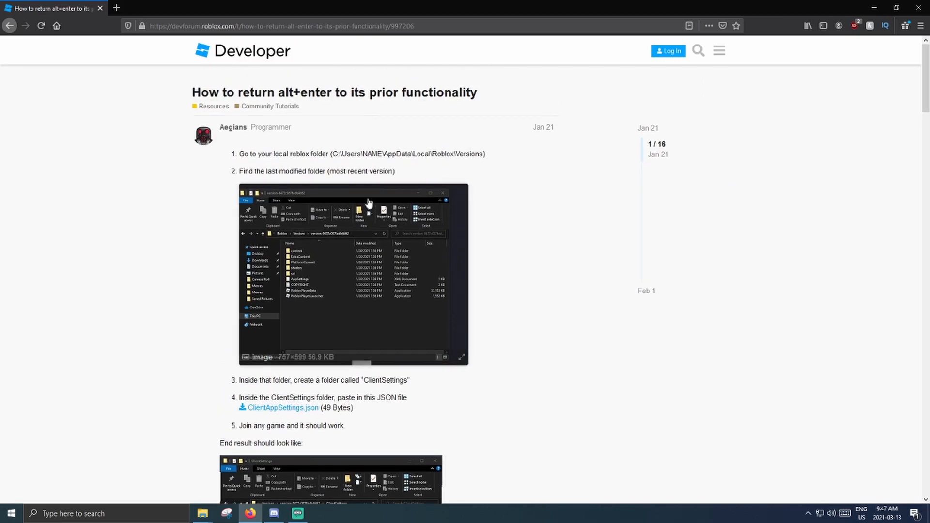
Select the {"FFlagHandleAltEnterFullscreenManually":"False"} JSON line in the post
{"action": "double_click", "coordinate": [346, 154]}
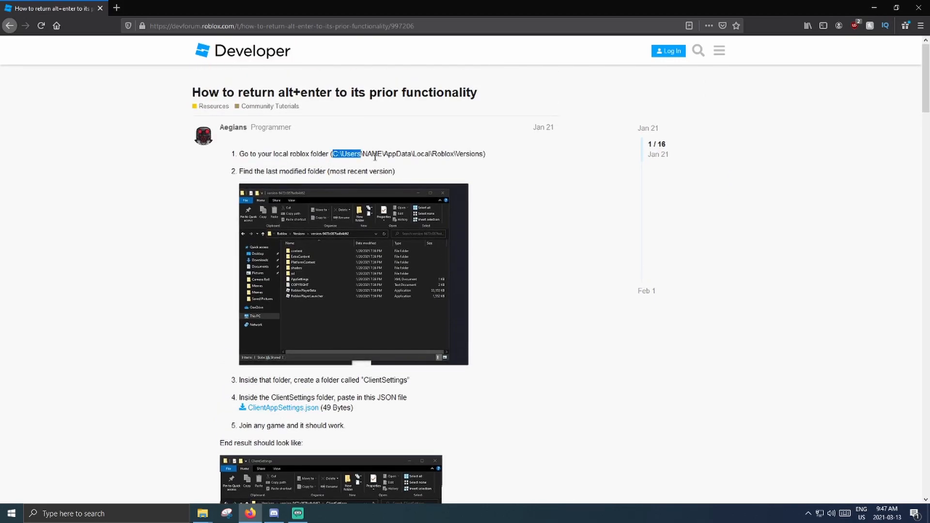
{"action": "scroll", "scroll_direction": "down", "scroll_amount": 3}
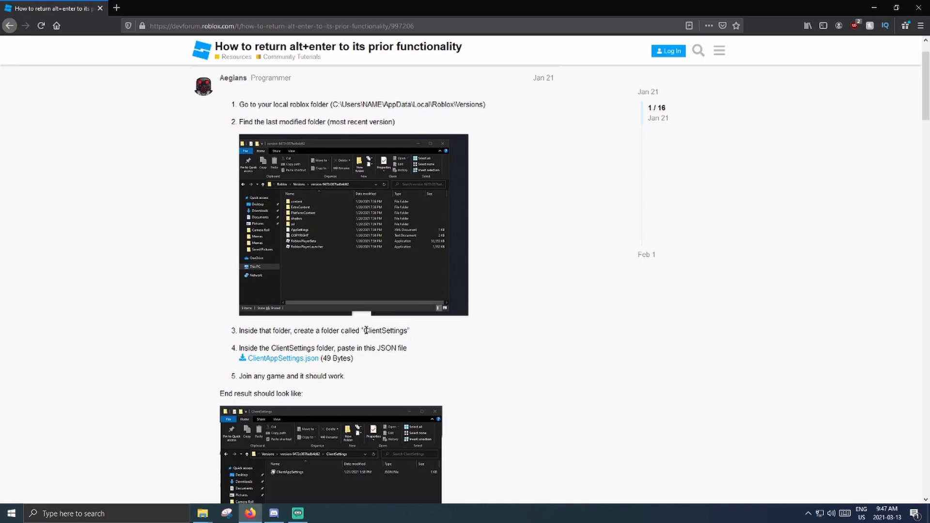
{"action": "scroll", "scroll_direction": "down", "scroll_amount": 3}
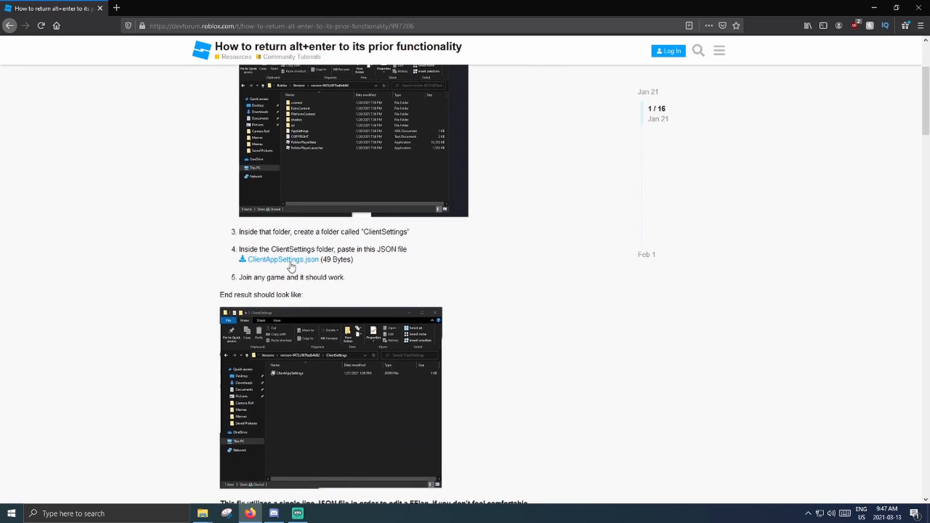
{"action": "scroll", "scroll_direction": "up", "scroll_amount": 3}
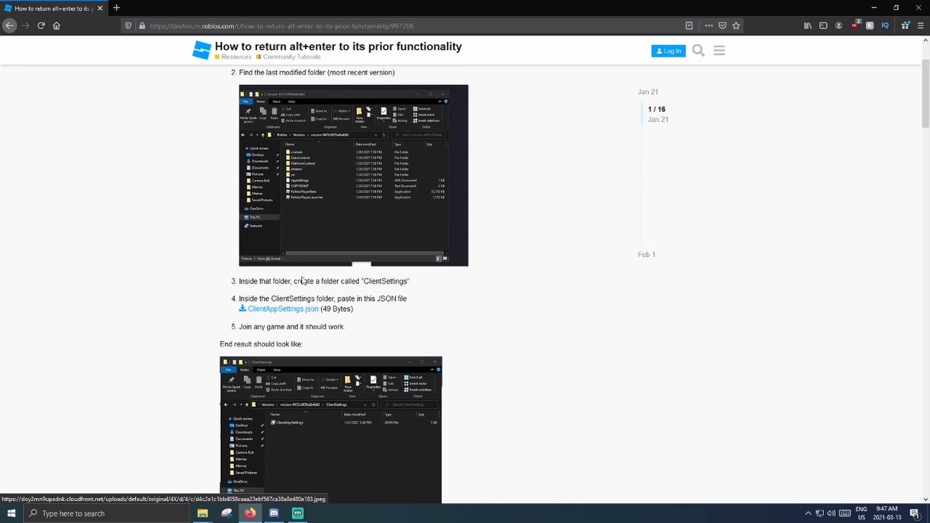
{"action": "scroll", "scroll_direction": "down", "scroll_amount": 3}
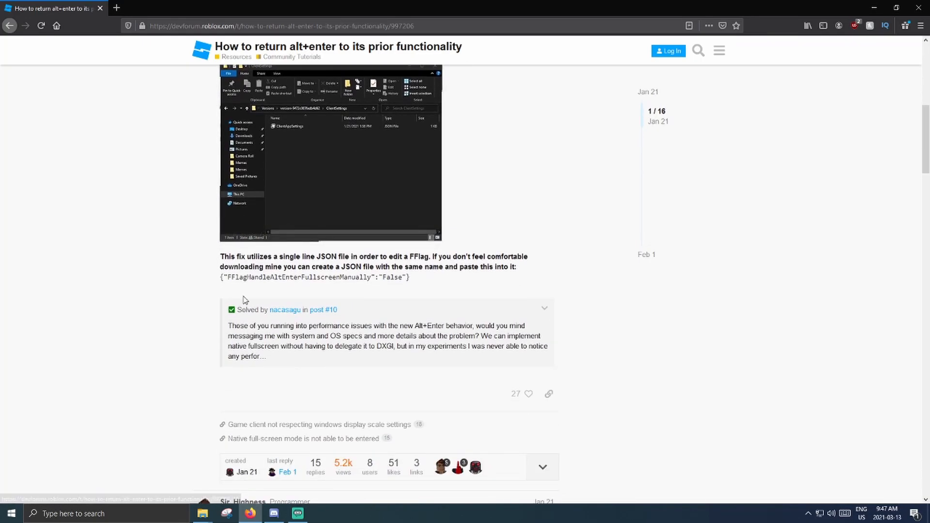
{"action": "triple_click", "coordinate": [314, 277]}
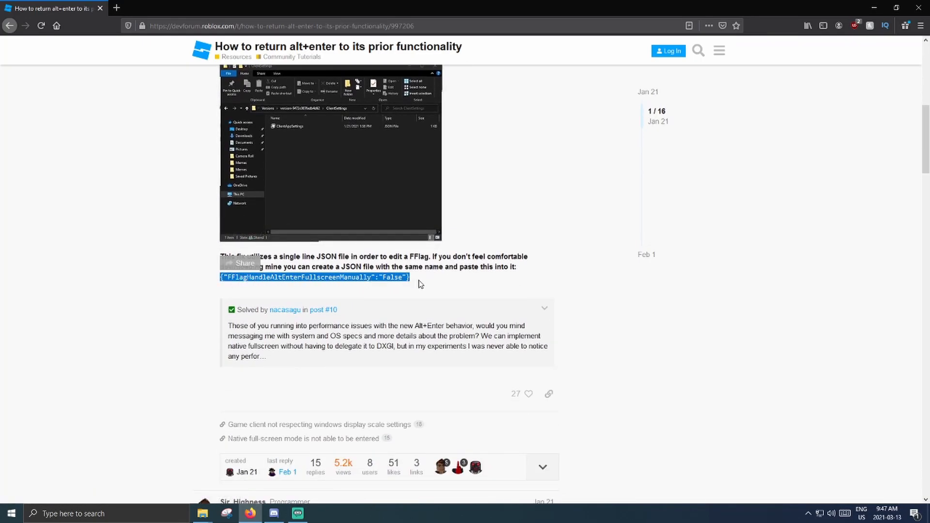
{"action": "scroll", "scroll_direction": "up", "scroll_amount": 3}
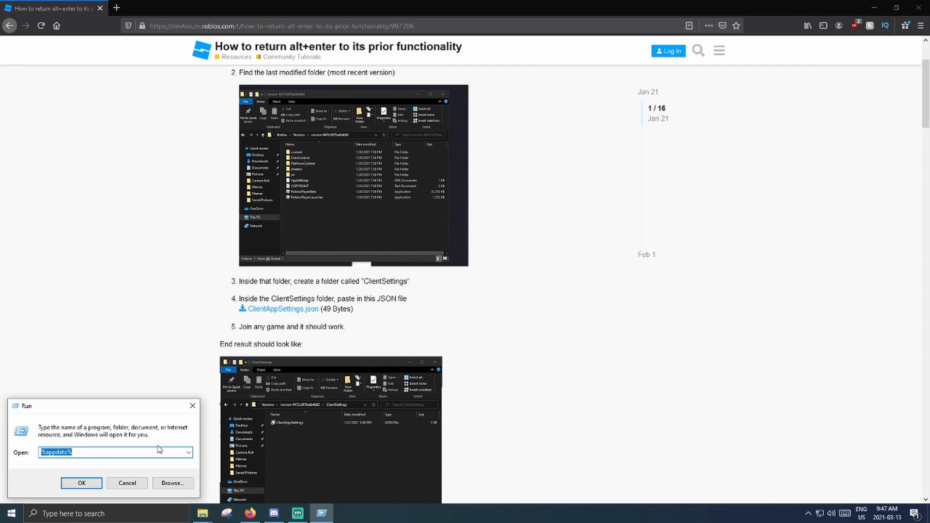
Browse from %appdata% up to AppData > Local > Roblox
{"action": "left_click", "coordinate": [81, 483]}
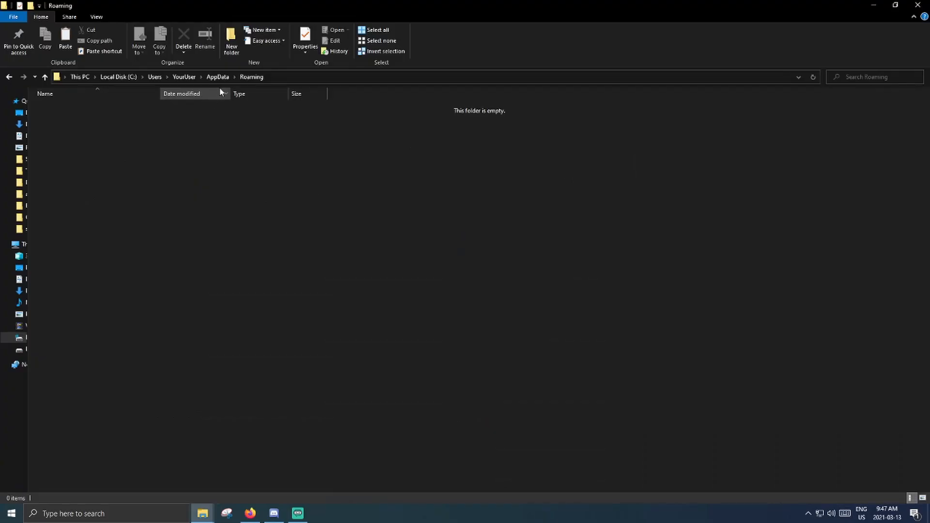
{"action": "mouse_move", "coordinate": [219, 139]}
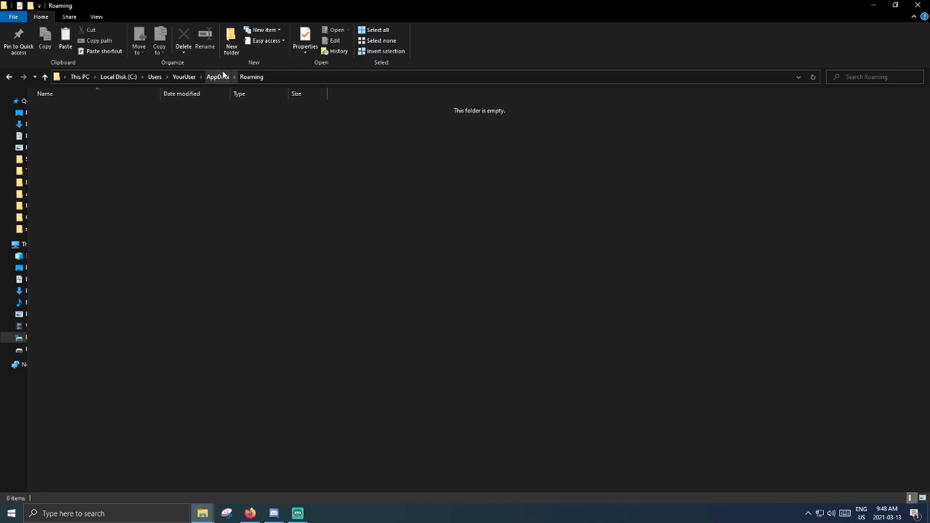
{"action": "left_click", "coordinate": [217, 76]}
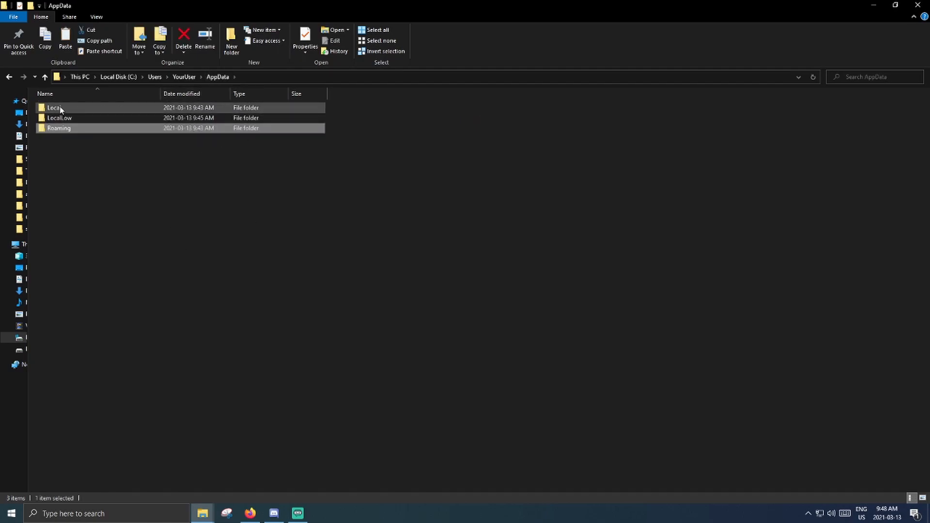
{"action": "double_click", "coordinate": [55, 108]}
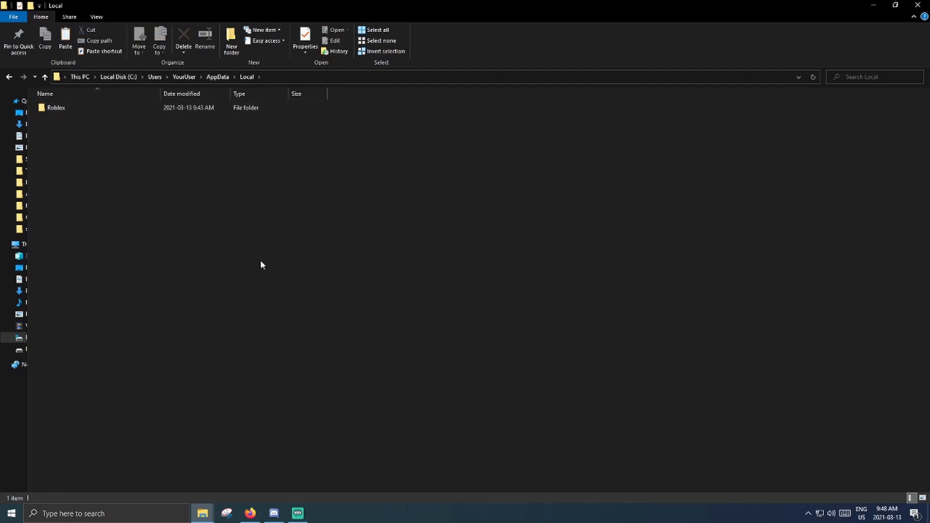
{"action": "double_click", "coordinate": [56, 108]}
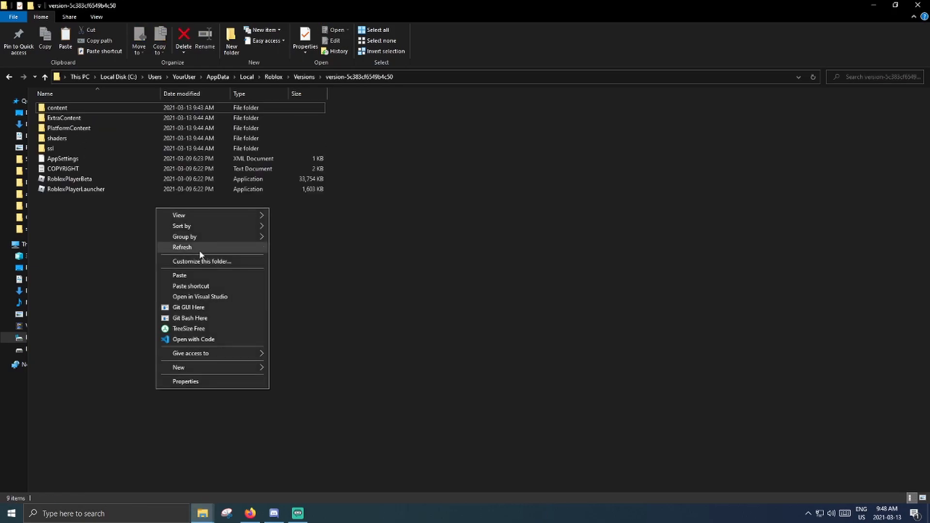
Create a new folder named ClientSettings in the latest version folder
{"action": "left_click", "coordinate": [178, 367]}
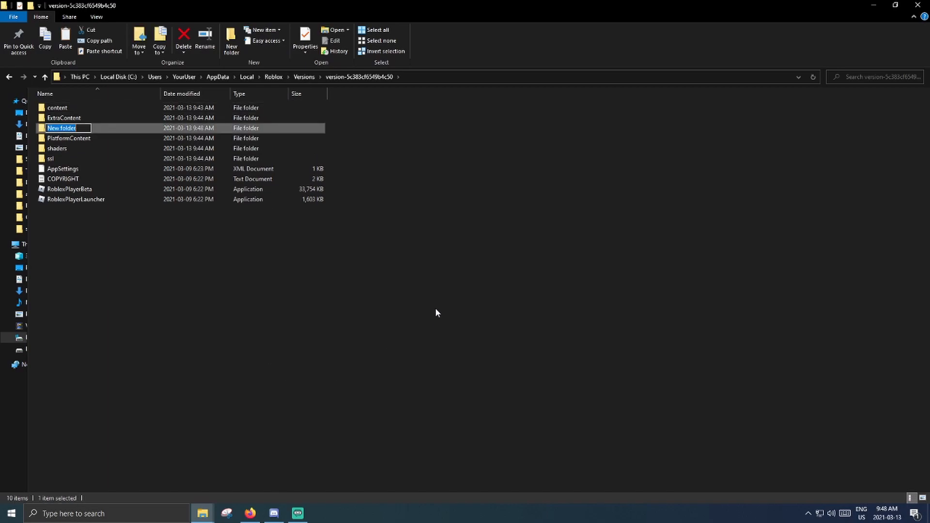
{"action": "type", "text": "ClientSett"}
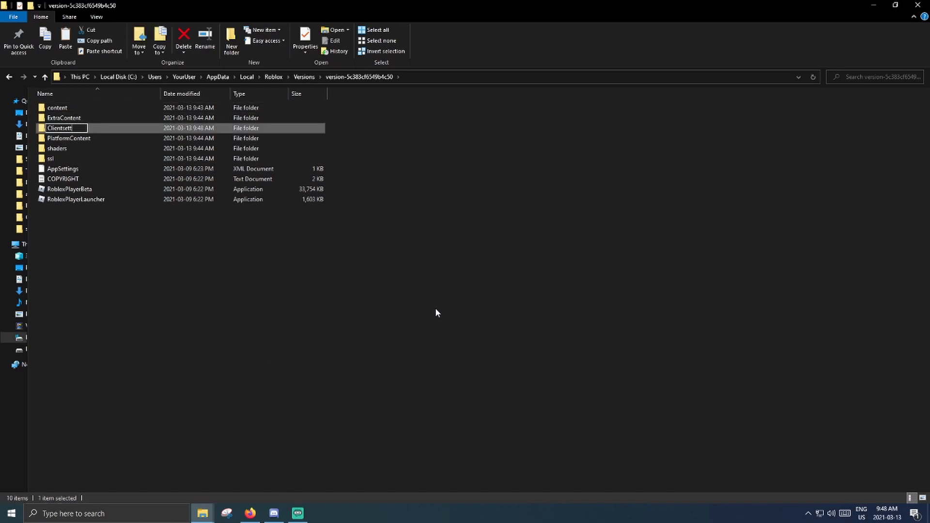
{"action": "type", "text": "ClientSettings"}
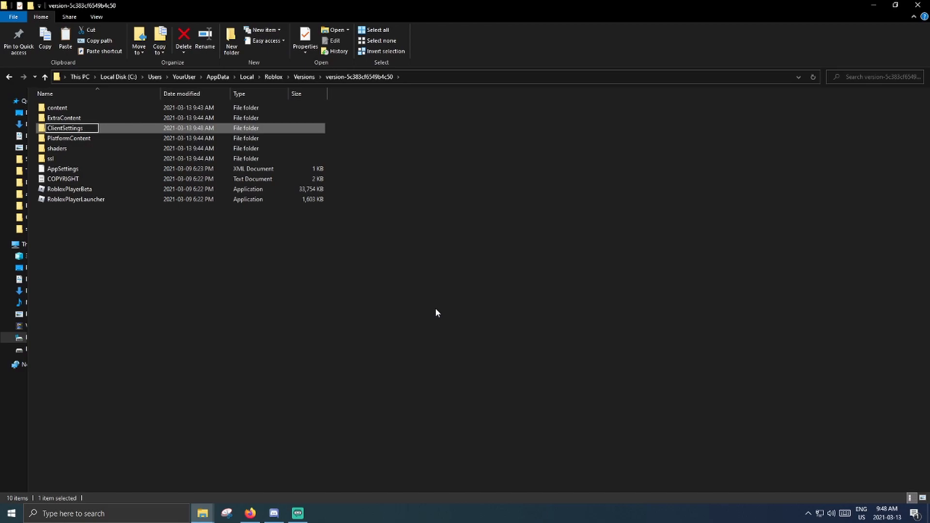
{"action": "double_click", "coordinate": [66, 127]}
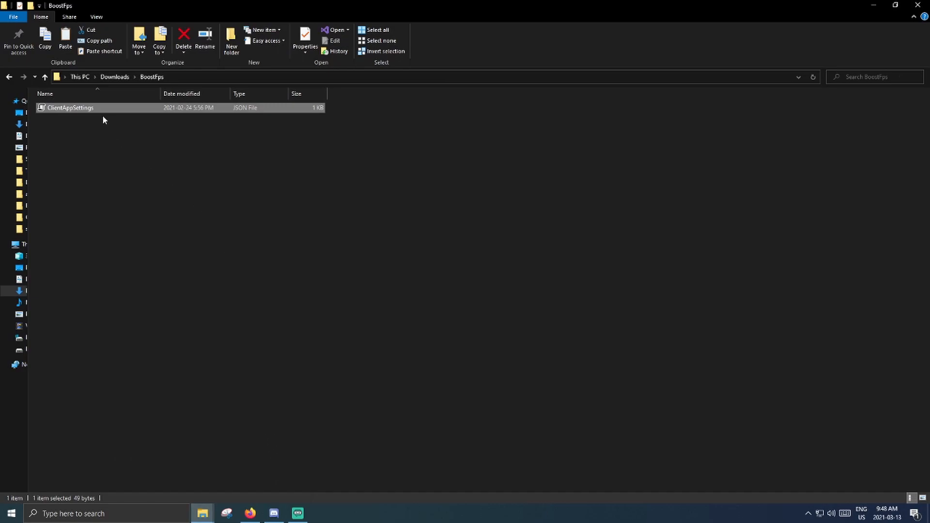
{"action": "mouse_move", "coordinate": [135, 145]}
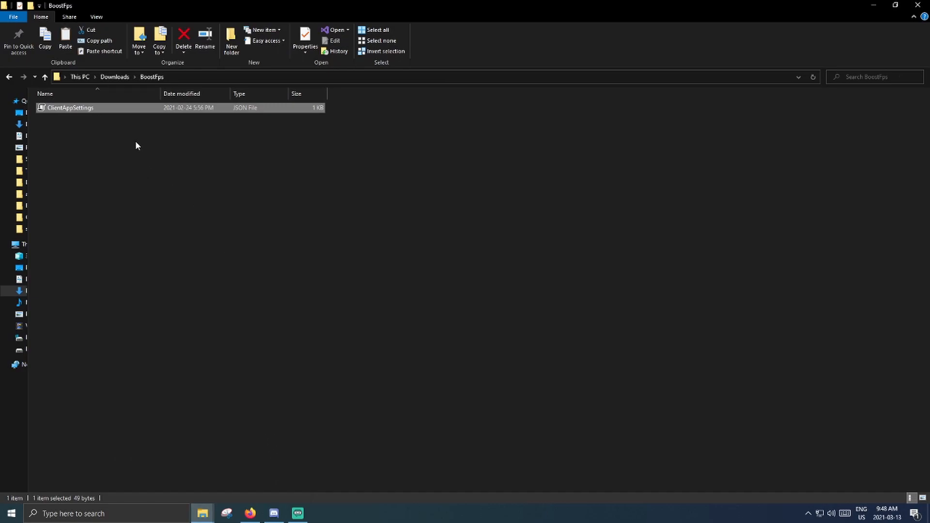
Paste ClientAppSettings into ClientSettings, granting administrator permission for the copy
{"action": "left_click", "coordinate": [421, 77]}
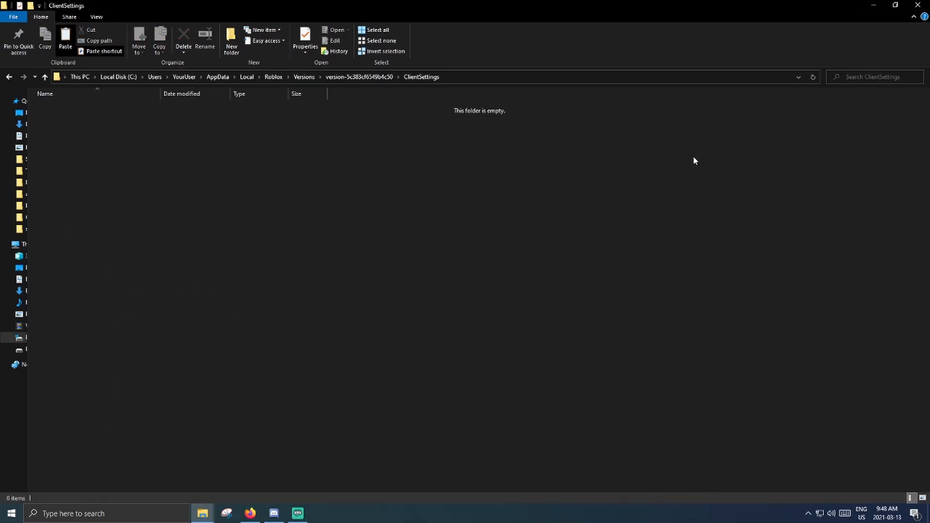
{"action": "left_click", "coordinate": [65, 40]}
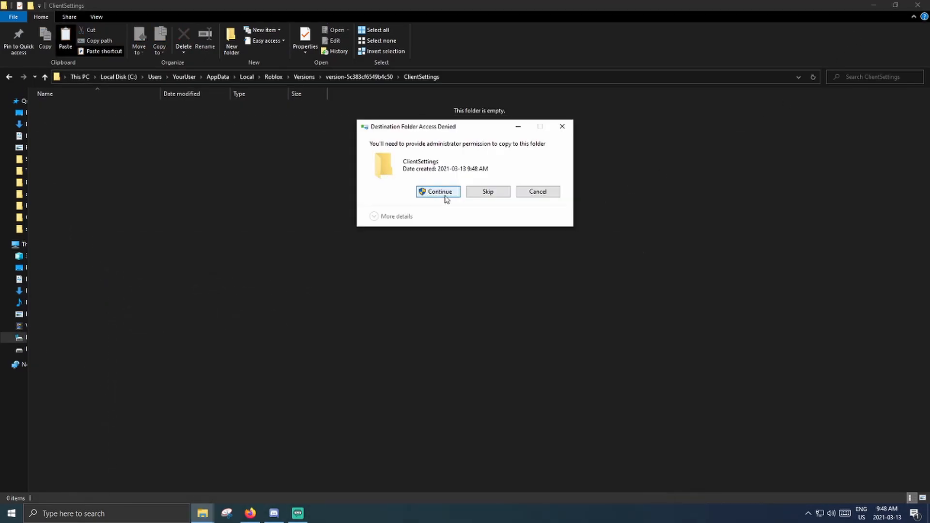
{"action": "left_click", "coordinate": [437, 191]}
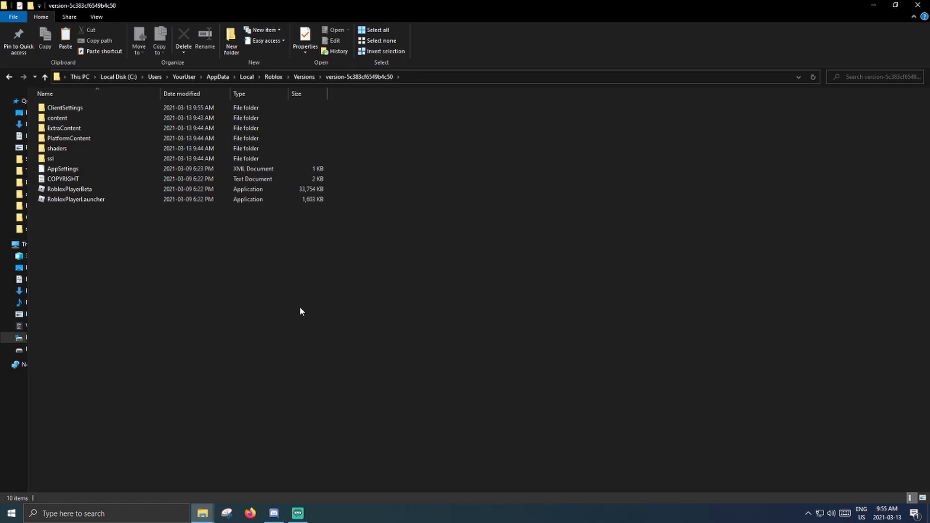
{"action": "left_click", "coordinate": [76, 199]}
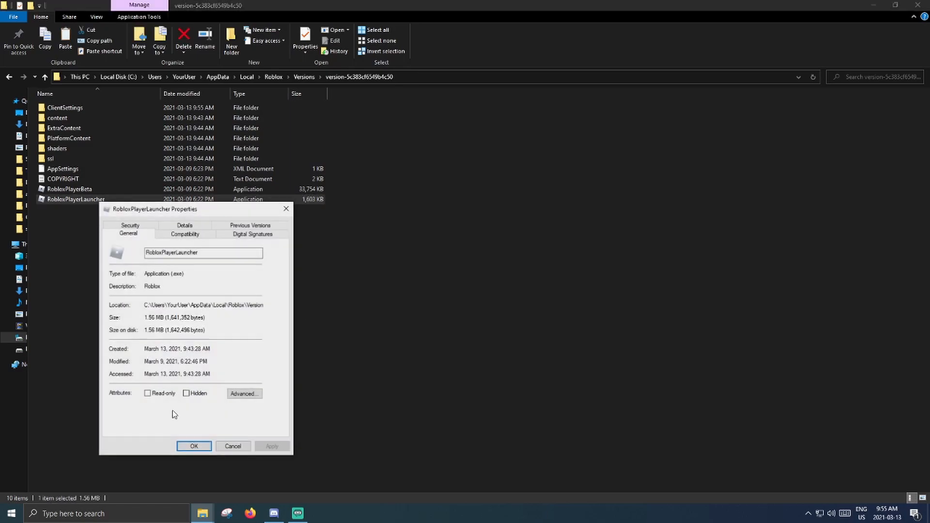
Tick Disable fullscreen optimizations under Compatibility for RobloxPlayerLauncher and RobloxPlayerBeta
{"action": "left_click", "coordinate": [185, 233]}
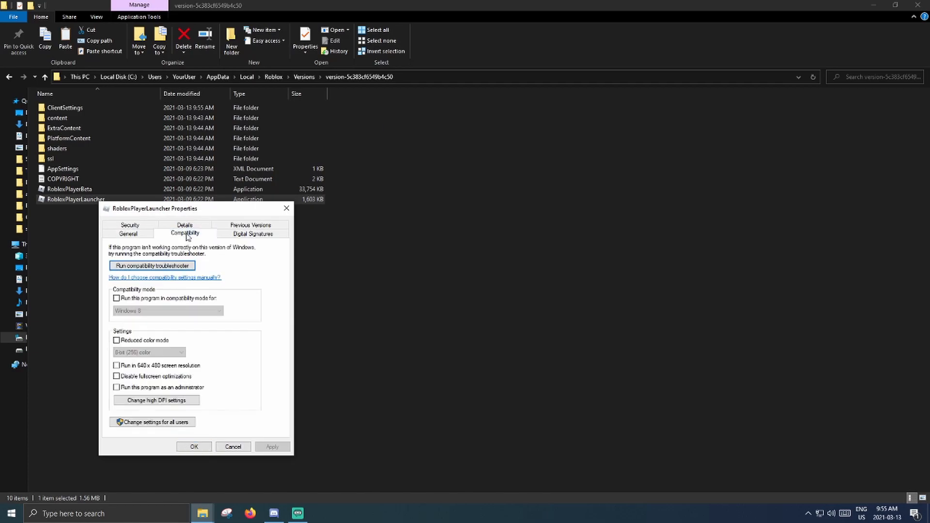
{"action": "left_click", "coordinate": [116, 376]}
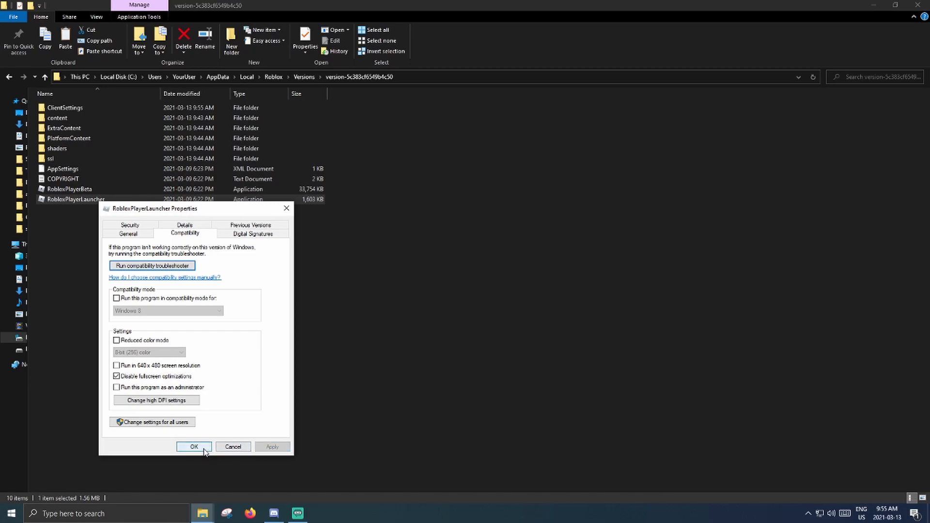
{"action": "right_click", "coordinate": [70, 188]}
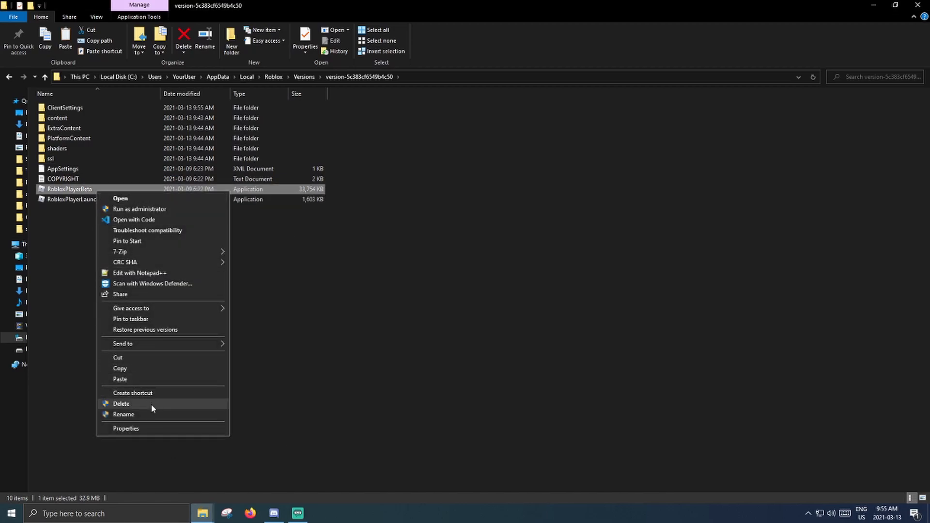
{"action": "left_click", "coordinate": [126, 428]}
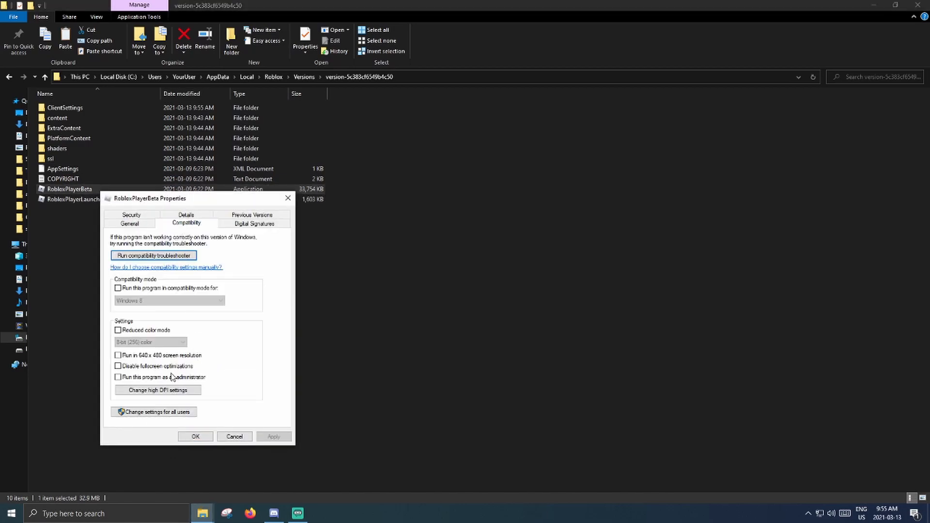
{"action": "left_click", "coordinate": [118, 365]}
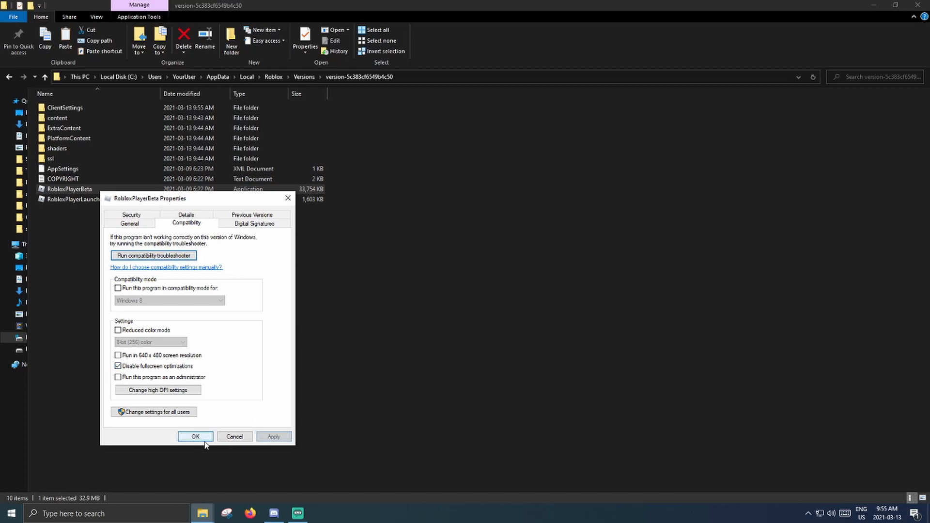
{"action": "left_click", "coordinate": [195, 436]}
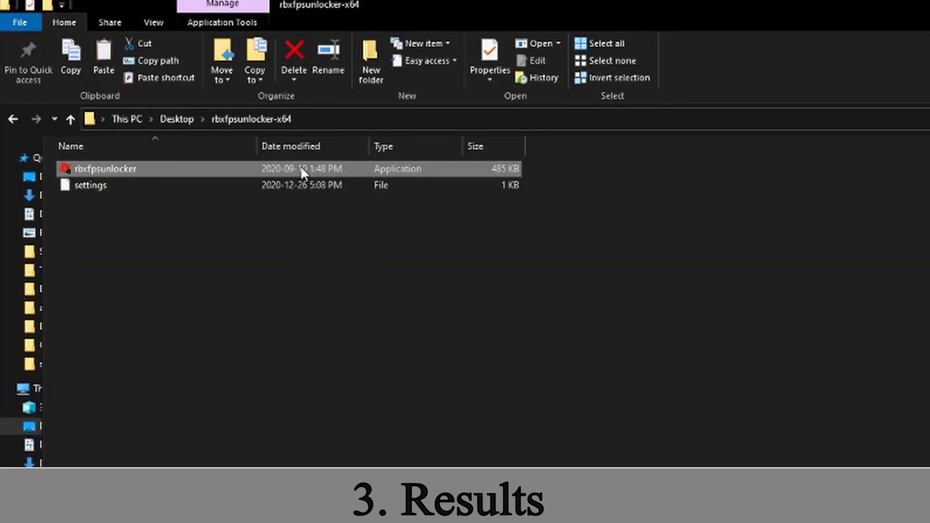
Run rbxfpsunlocker.exe from Desktop\rbxfpsunlocker-x64
{"action": "double_click", "coordinate": [106, 168]}
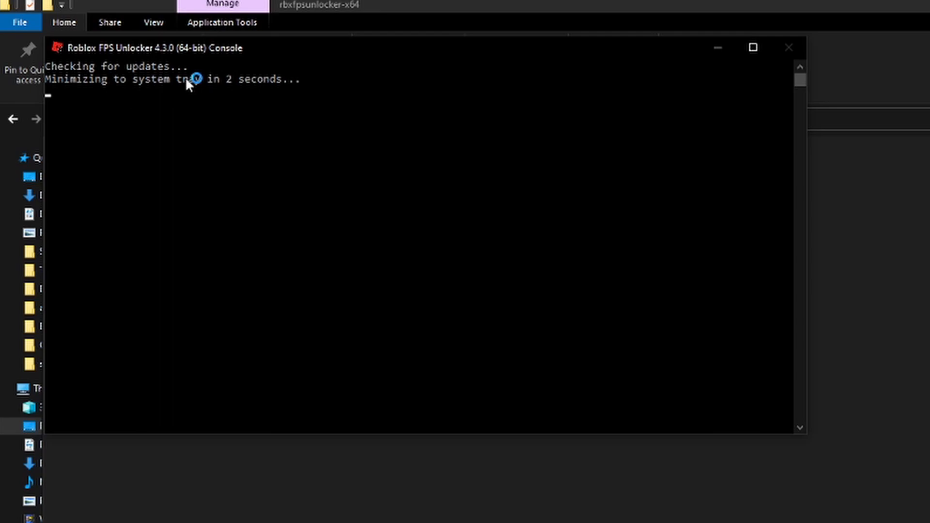